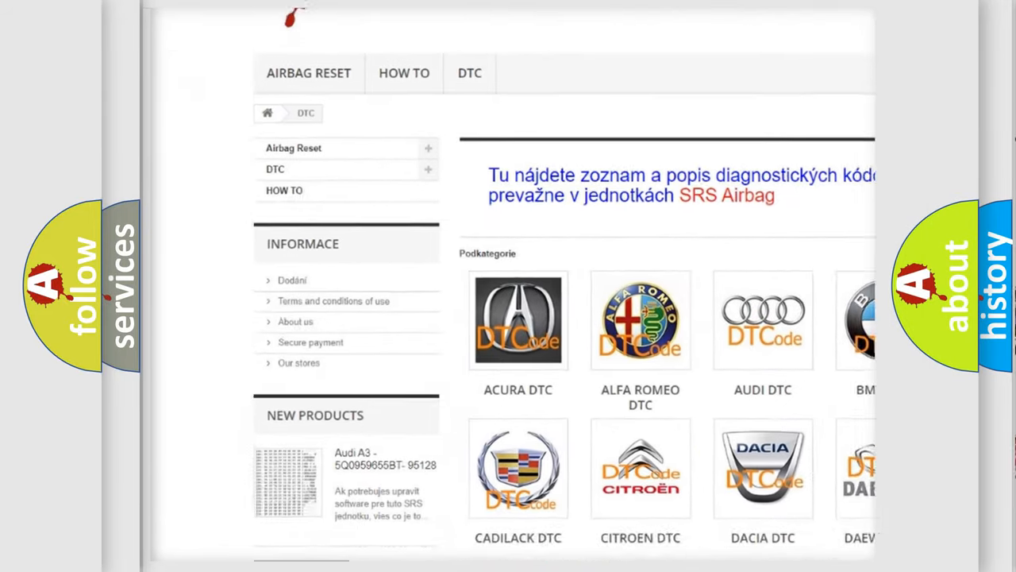
{"action": "scroll", "scroll_direction": "down", "scroll_amount": 3}
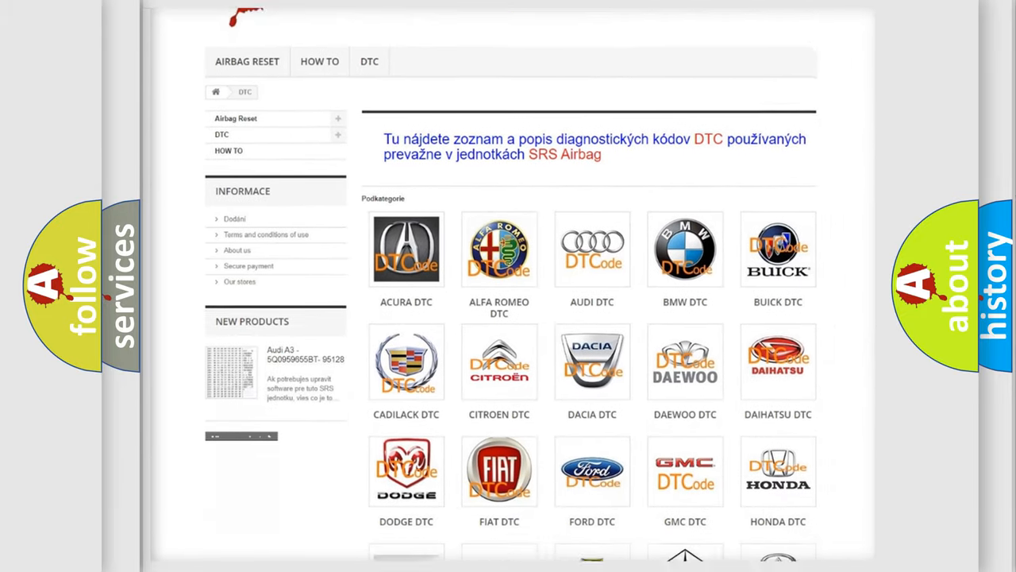
{"action": "scroll", "scroll_direction": "down", "scroll_amount": 3}
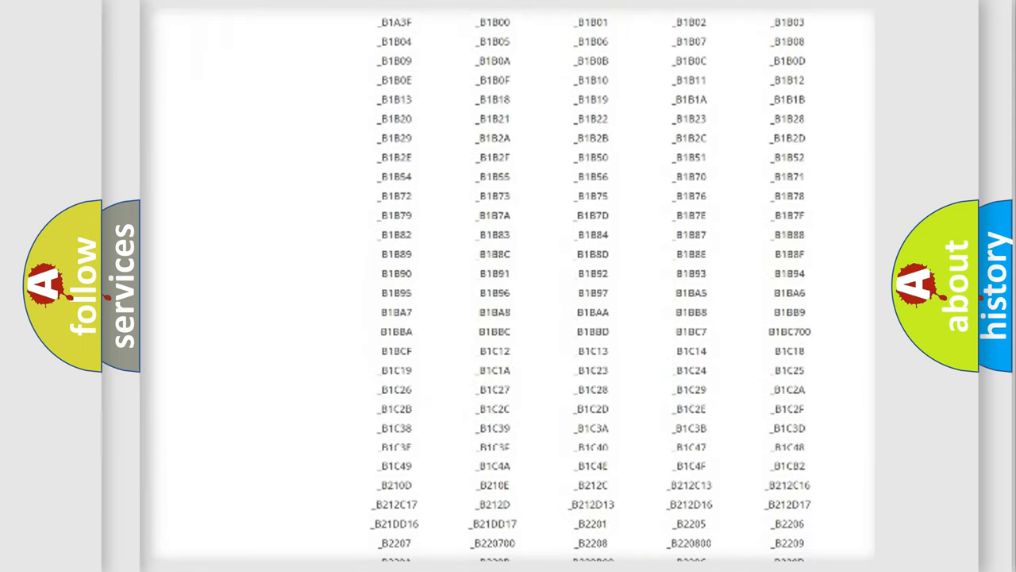
{"action": "scroll", "scroll_direction": "down", "scroll_amount": 3}
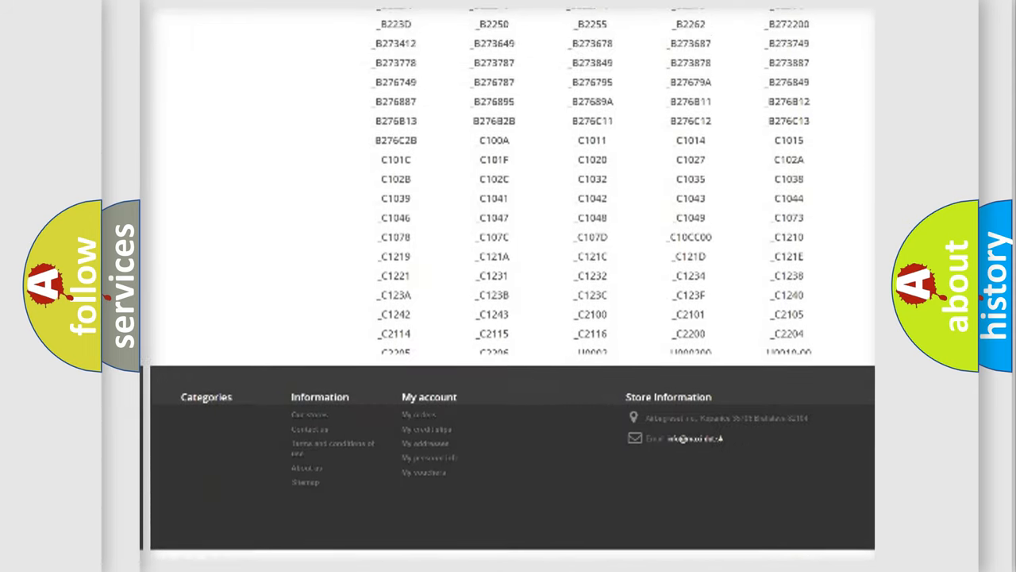
{"action": "scroll", "scroll_direction": "up", "scroll_amount": 3}
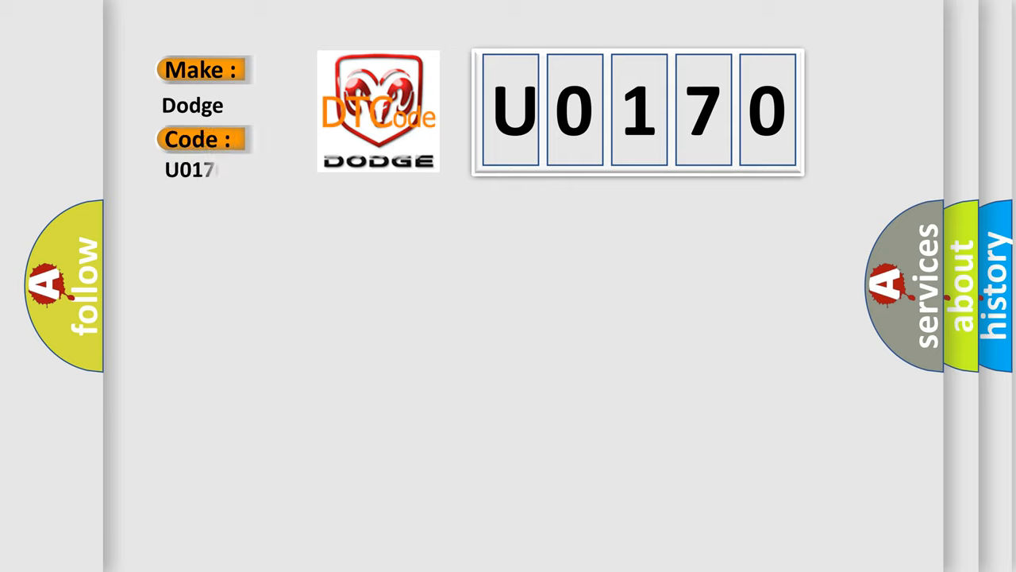
{"action": "type", "text": "70"}
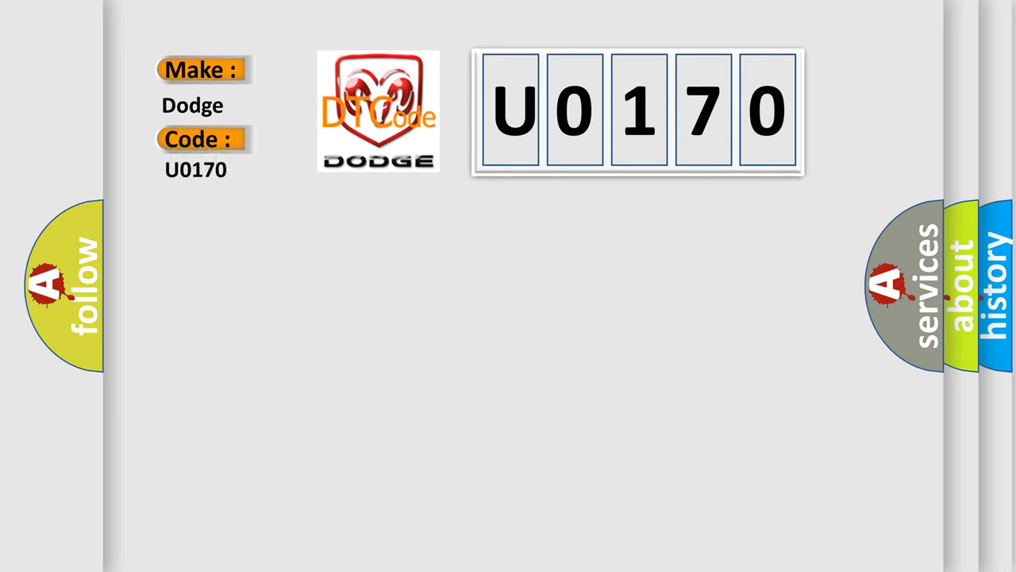